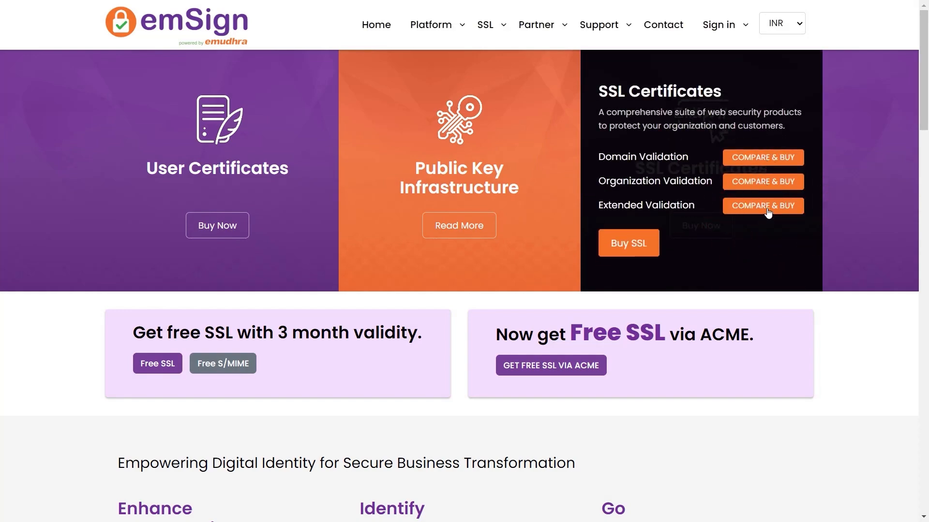
# Open the pricing comparison for the Extended Validation SSL certificate from the homepage
pyautogui.click(763, 205)
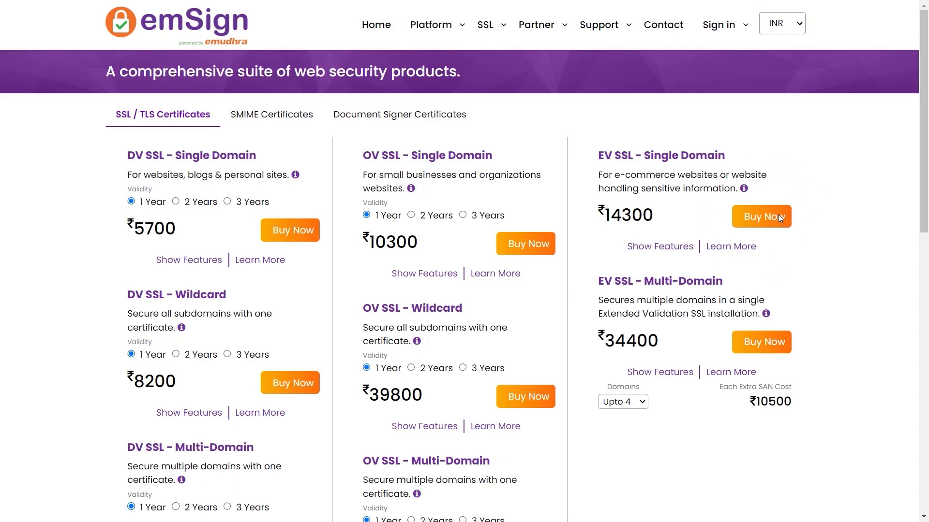
# Start buying the one-year EV SSL Single Domain certificate and confirm the email OTP
pyautogui.click(761, 216)
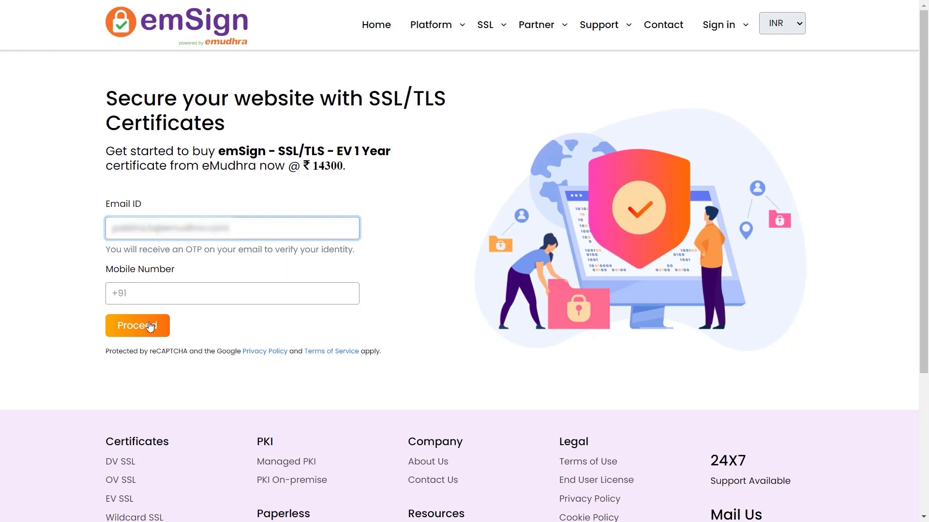
pyautogui.click(138, 325)
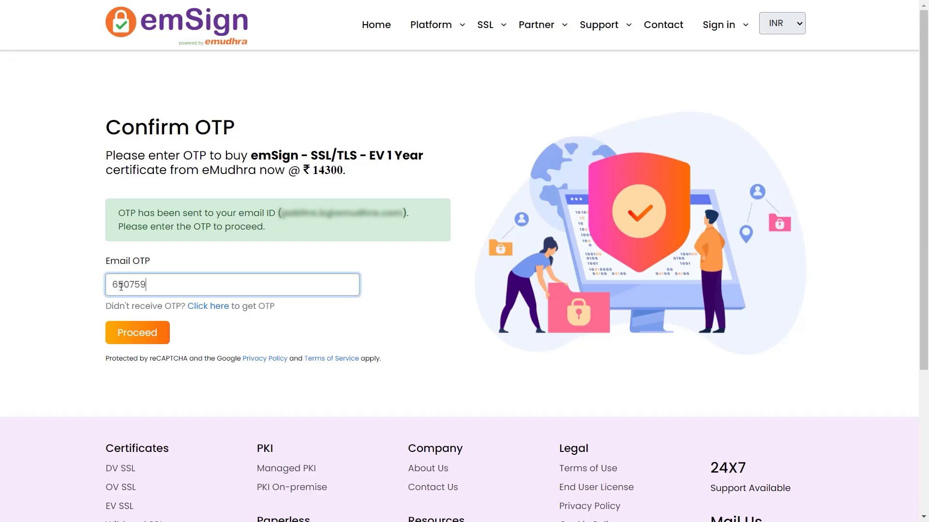
pyautogui.click(137, 333)
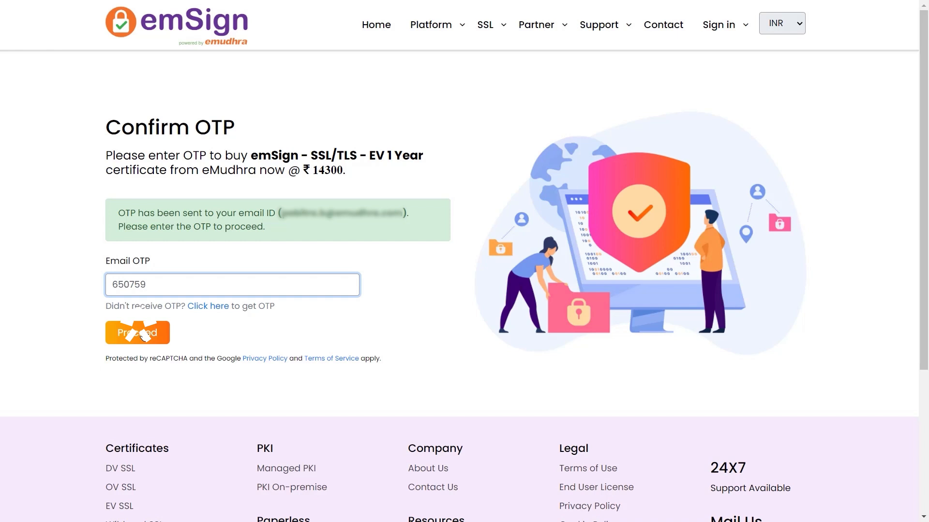
pyautogui.click(137, 332)
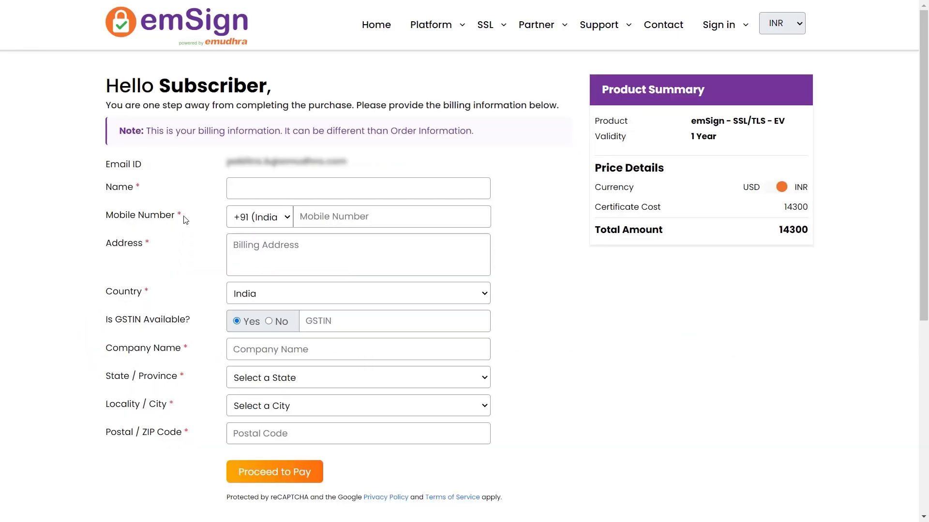
pyautogui.moveTo(192, 207)
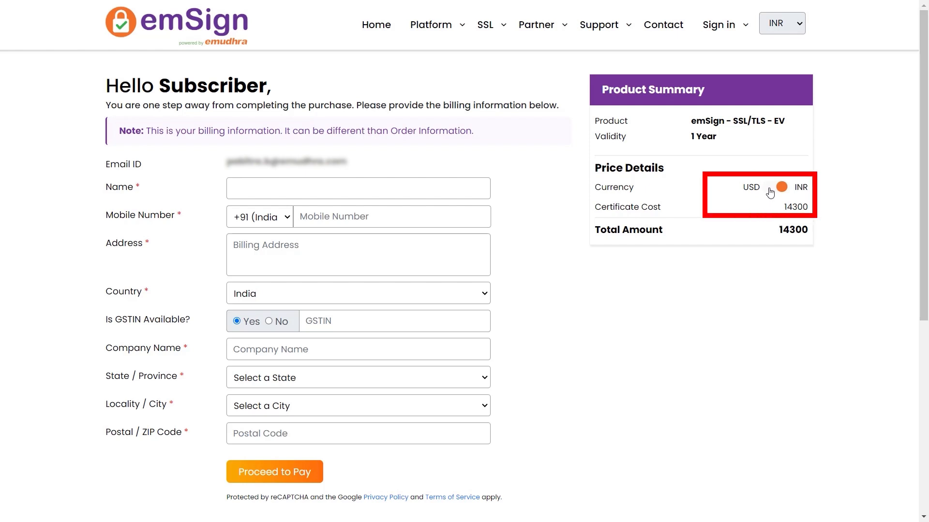
pyautogui.click(782, 187)
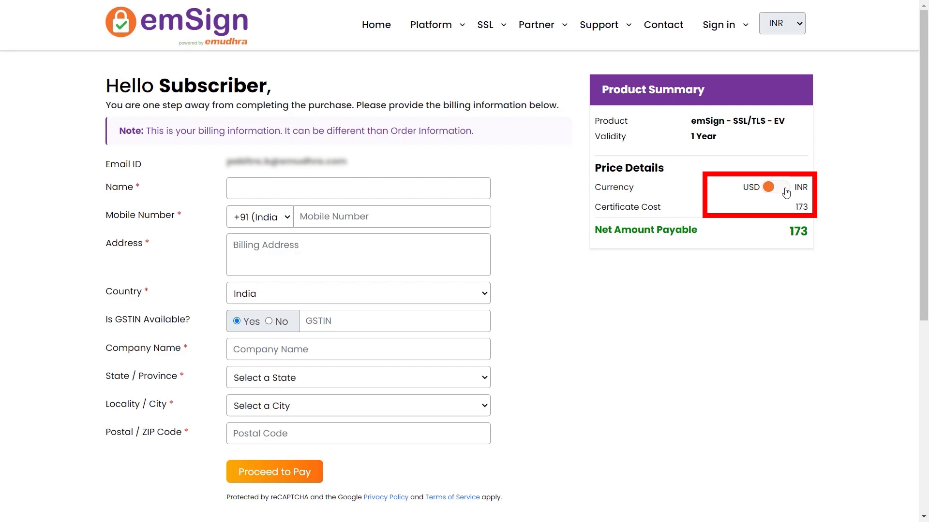
pyautogui.click(775, 188)
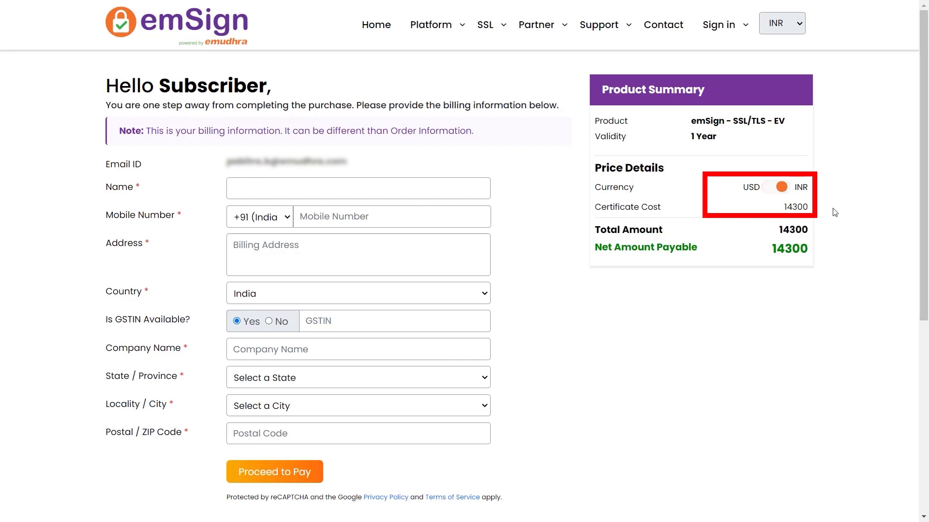
# Enter billing details for ABCD Ltd, Bangalore, Karnataka, 560045 with no GSTIN, and proceed to pay
pyautogui.click(358, 188)
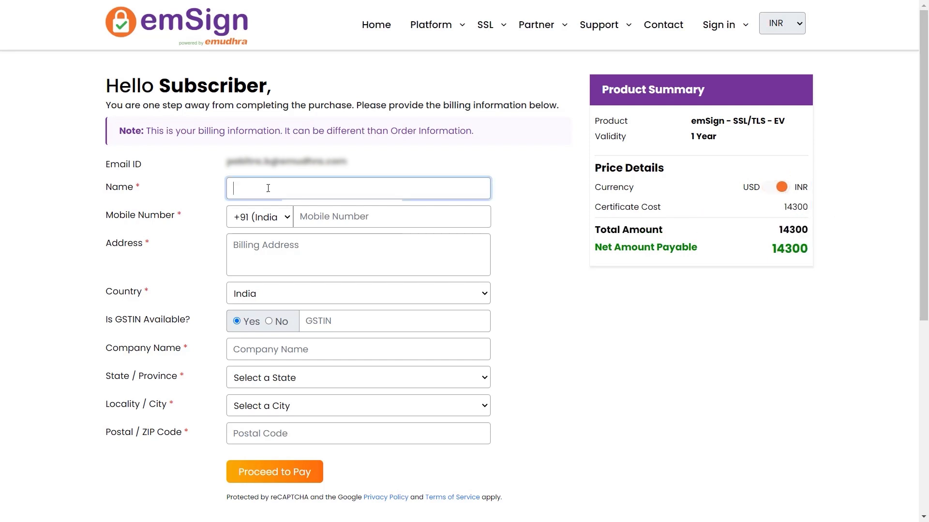
pyautogui.click(392, 217)
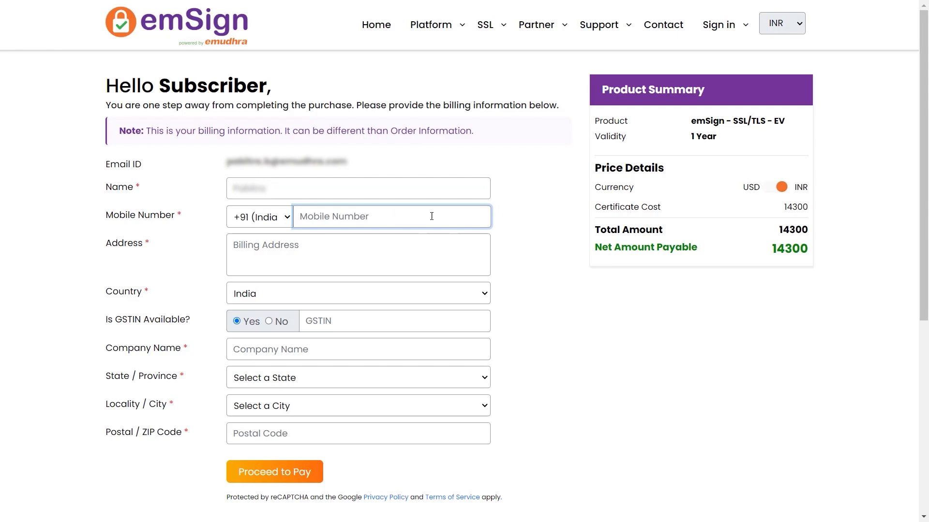
pyautogui.write('Bangalore')
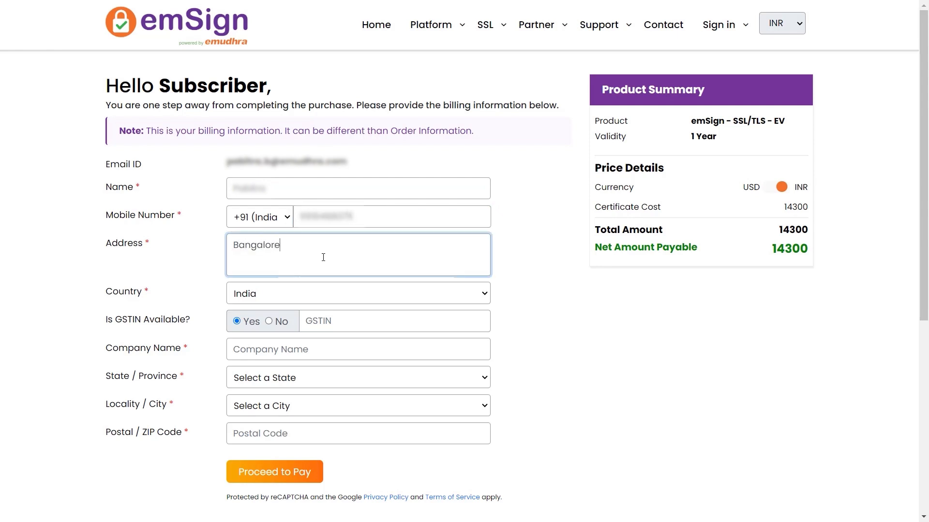
pyautogui.click(358, 293)
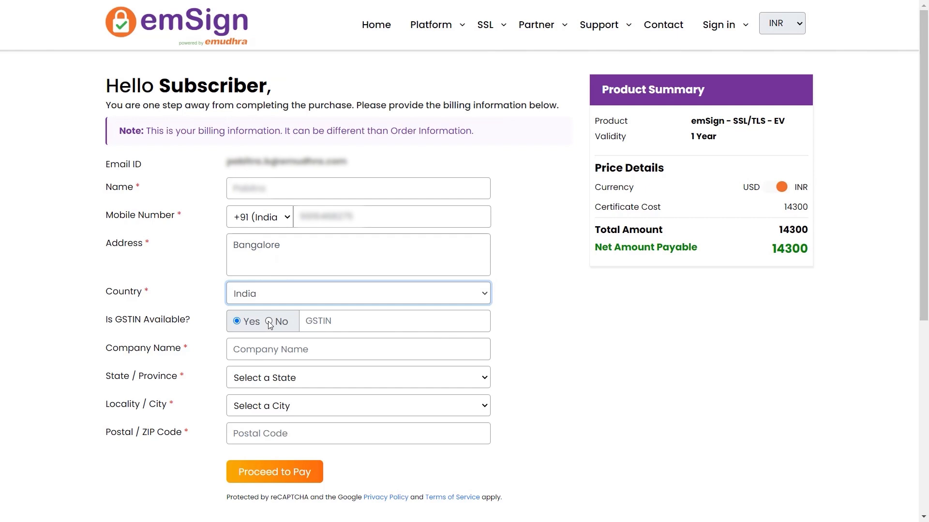
pyautogui.click(266, 322)
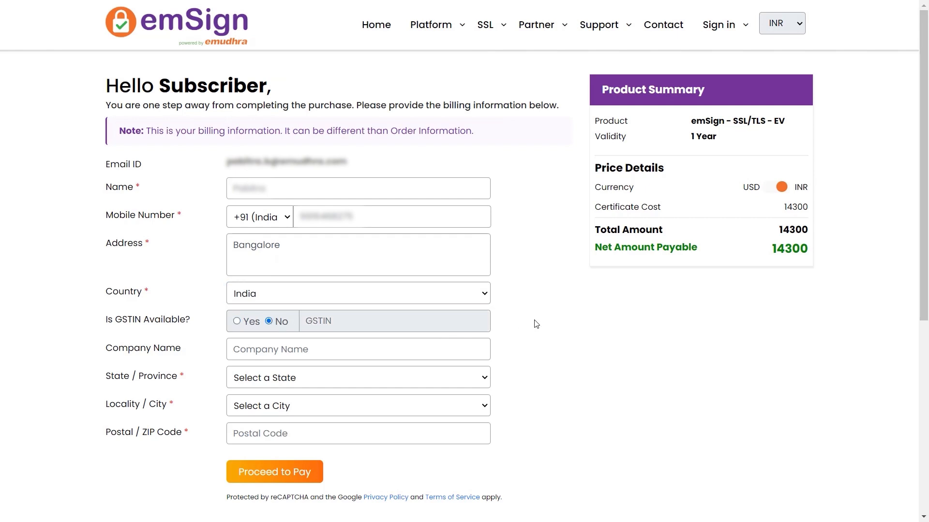
pyautogui.write('ABCD Lt')
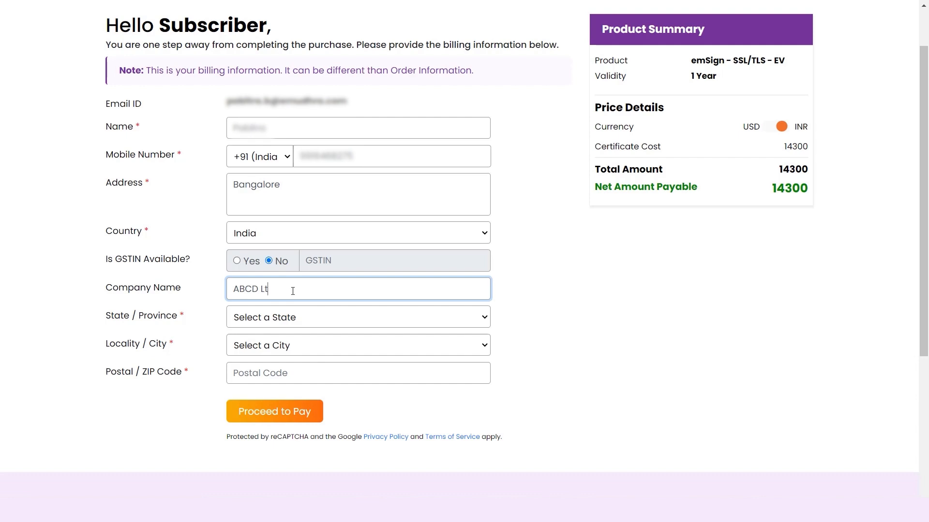
pyautogui.click(358, 345)
pyautogui.write('560045')
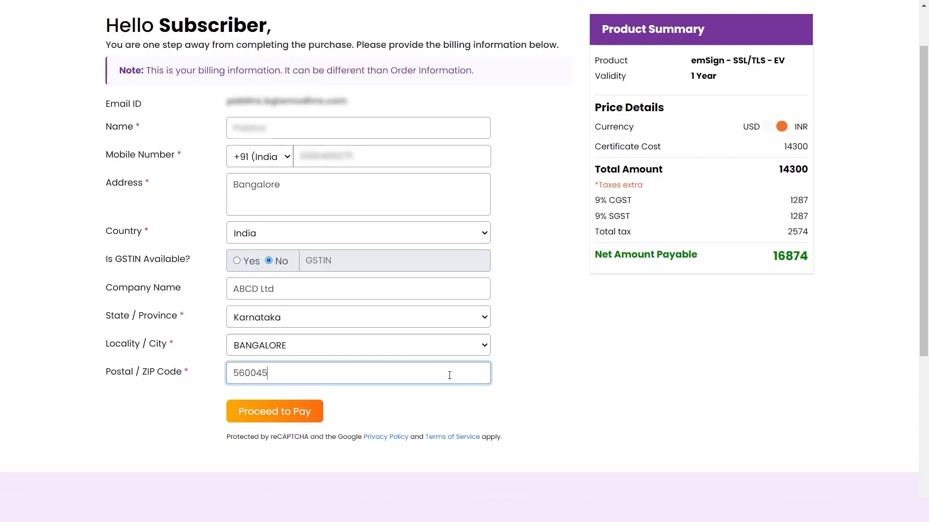
pyautogui.click(274, 412)
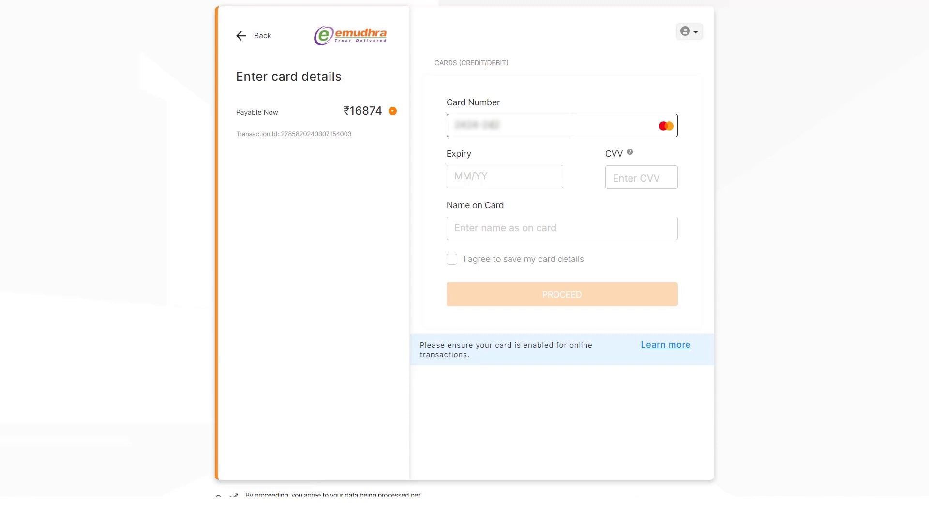
# Pay the ₹16,874 by card with ABCD as the name on card
pyautogui.click(505, 176)
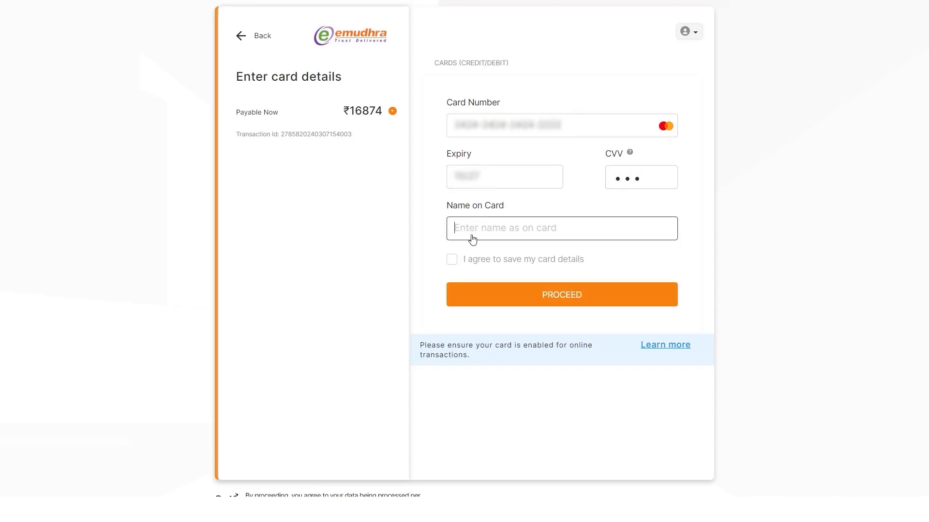
pyautogui.write('ABCD')
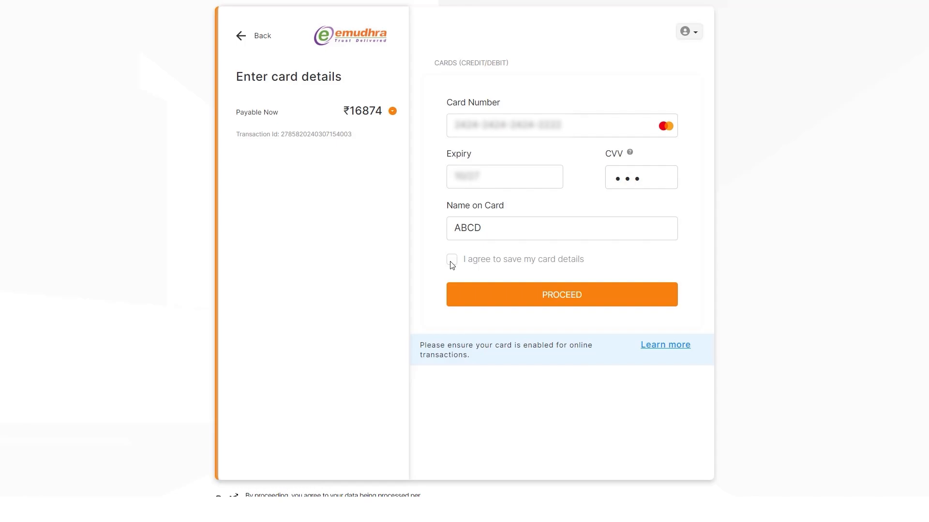
pyautogui.click(562, 295)
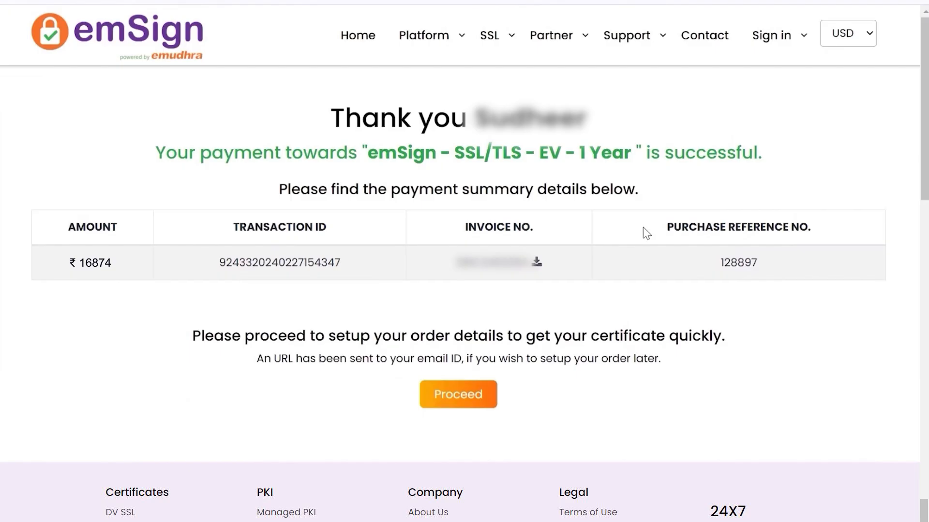
# Continue from the payment thank-you page to the Order Details form
pyautogui.scroll(-3)
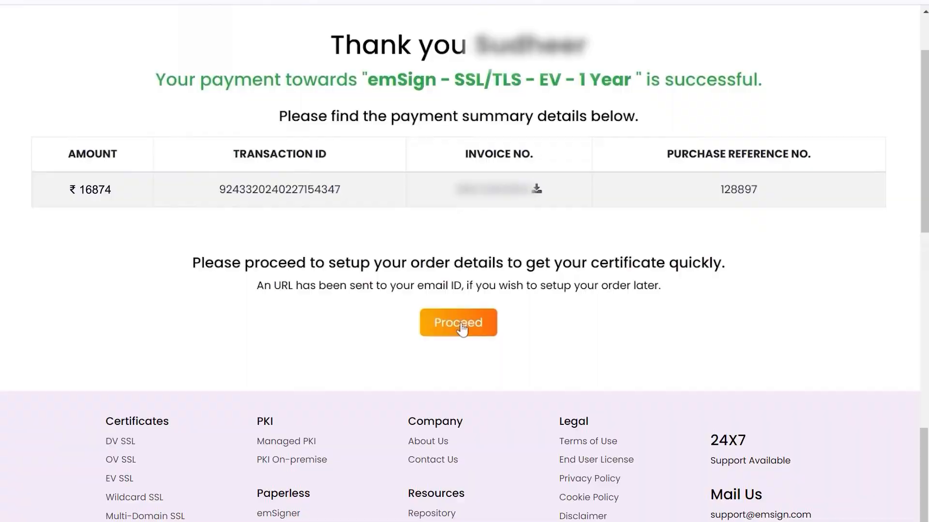
pyautogui.click(458, 322)
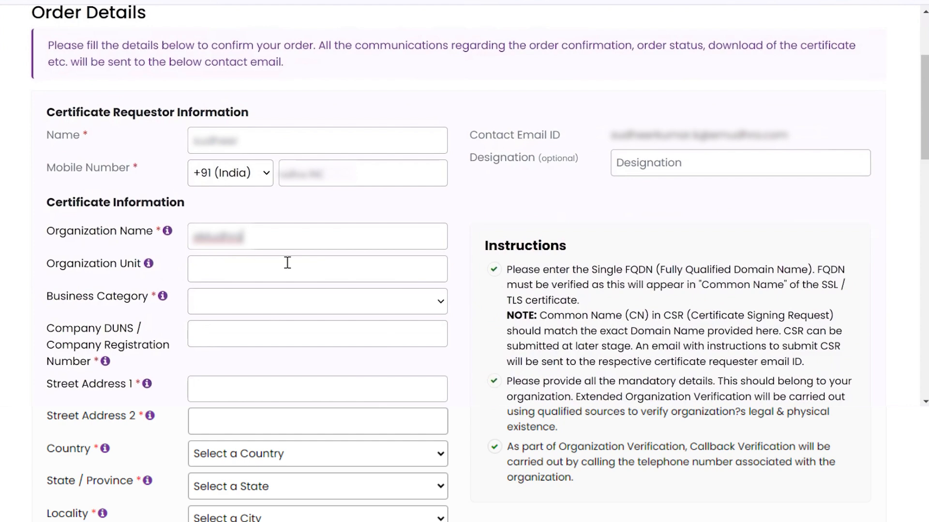
pyautogui.click(317, 301)
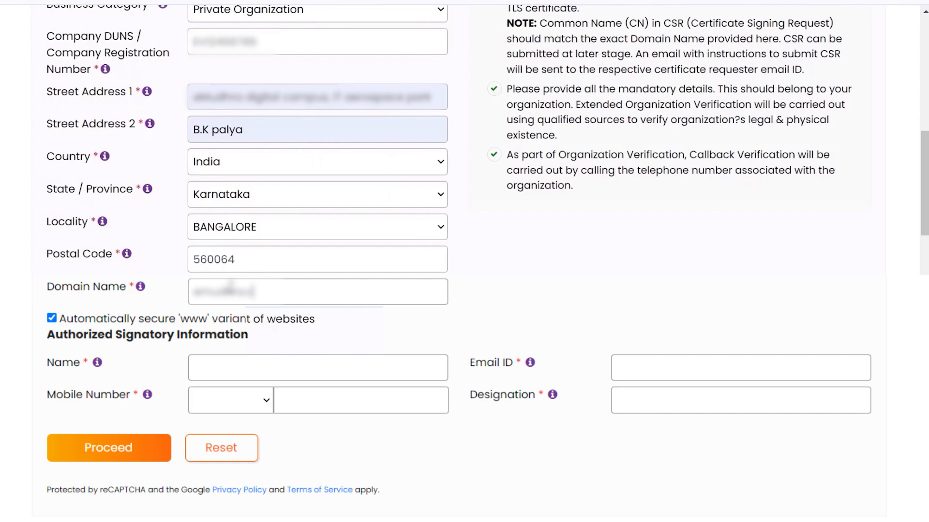
pyautogui.scroll(-3)
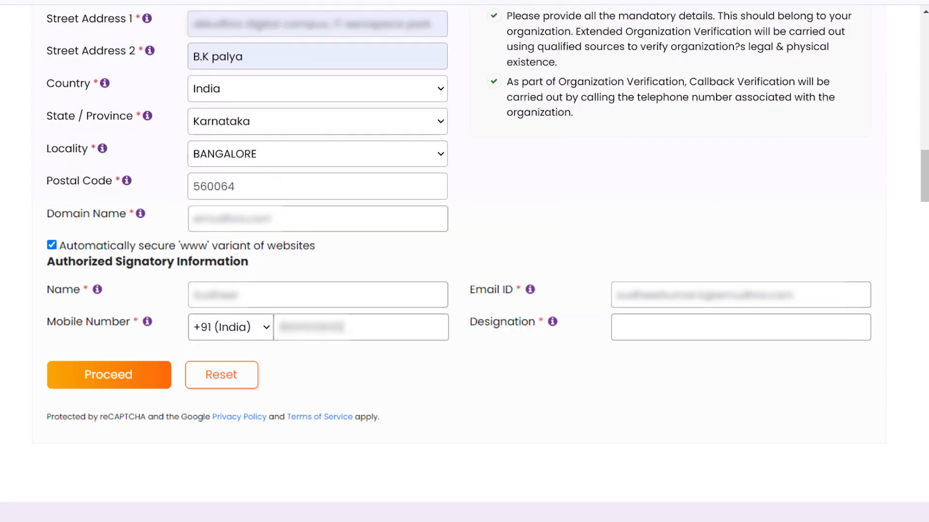
pyautogui.write('Lead')
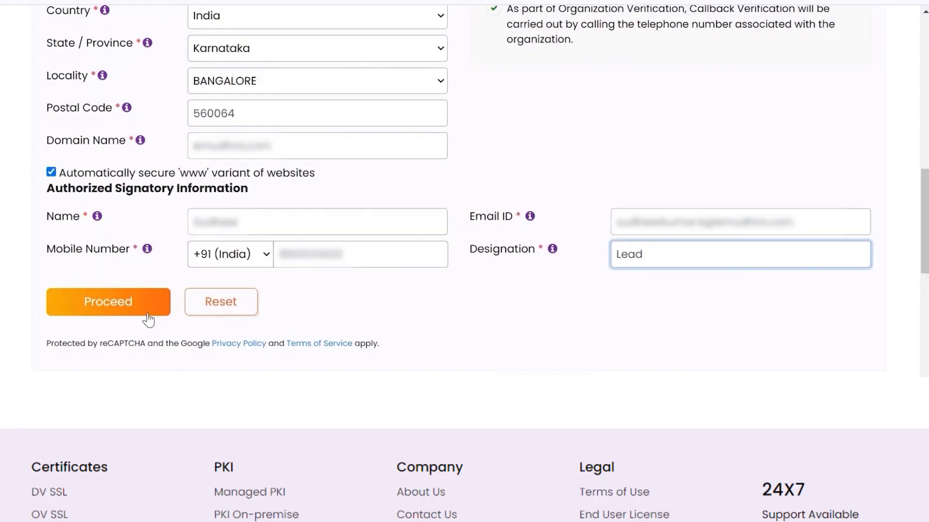
pyautogui.click(107, 301)
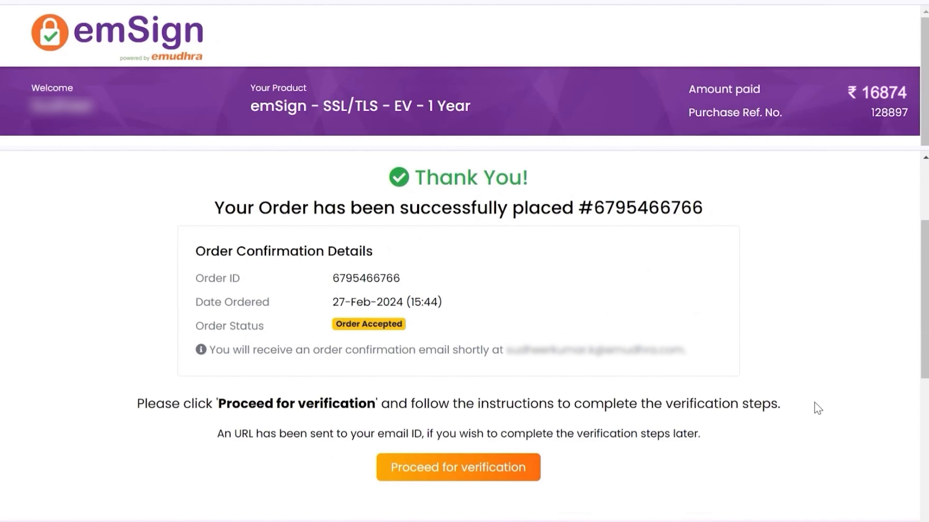
pyautogui.scroll(-3)
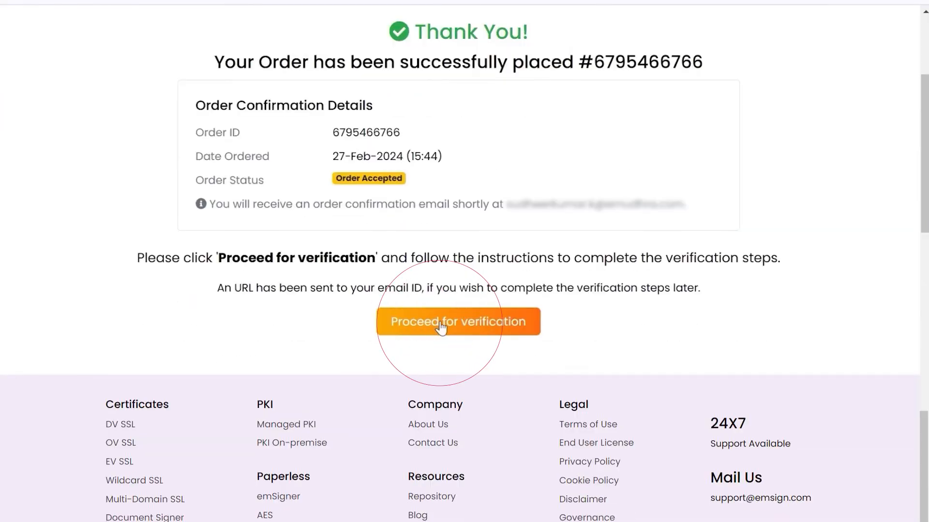
pyautogui.click(443, 322)
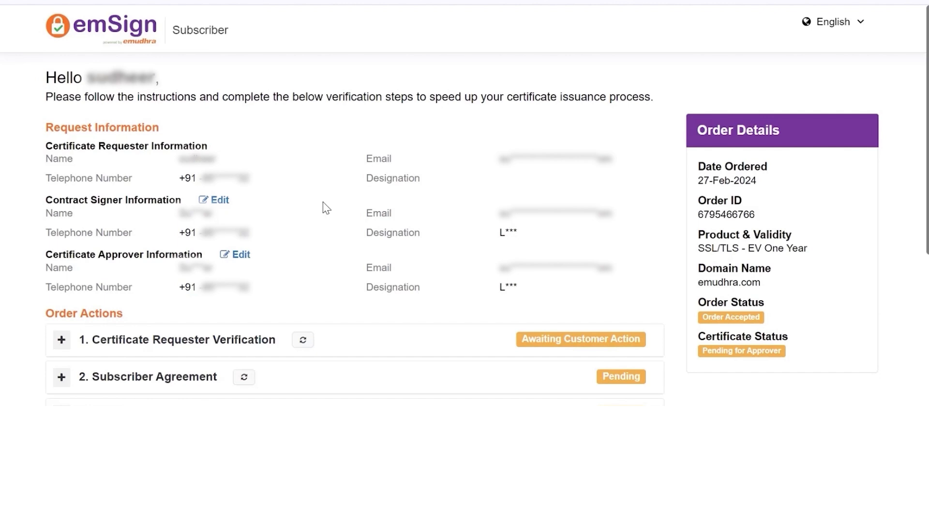
pyautogui.scroll(-3)
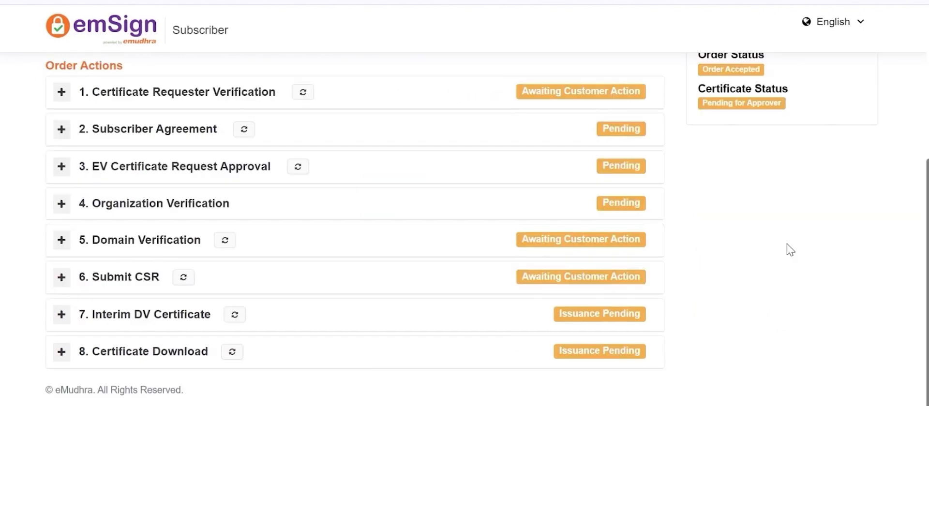
pyautogui.moveTo(792, 253)
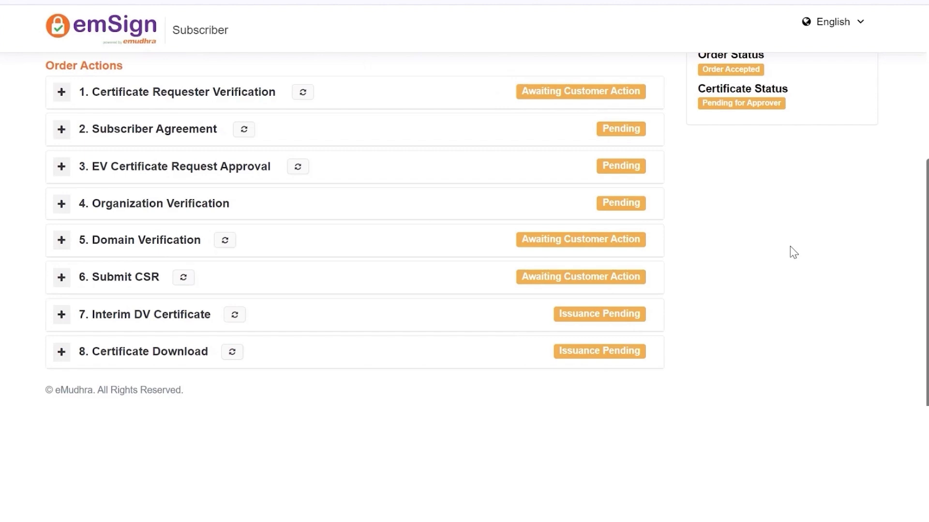
pyautogui.moveTo(222, 96)
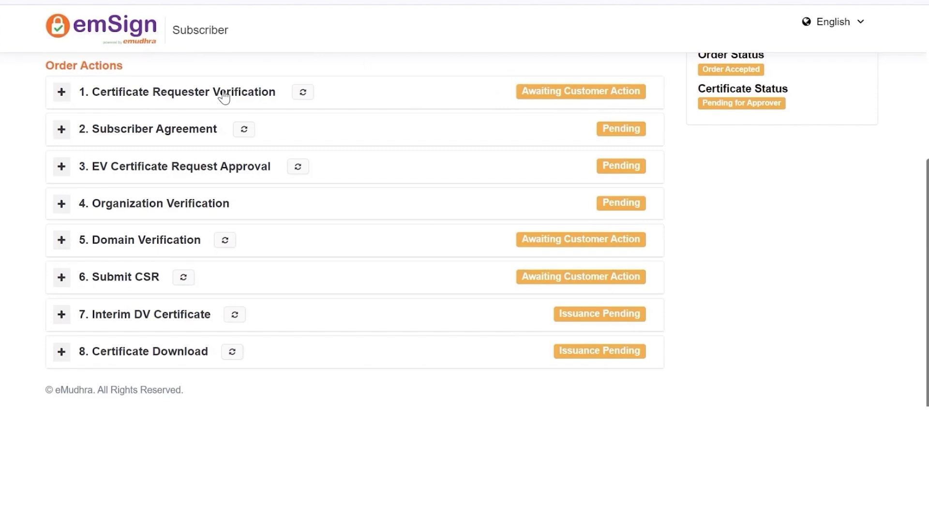
pyautogui.click(61, 92)
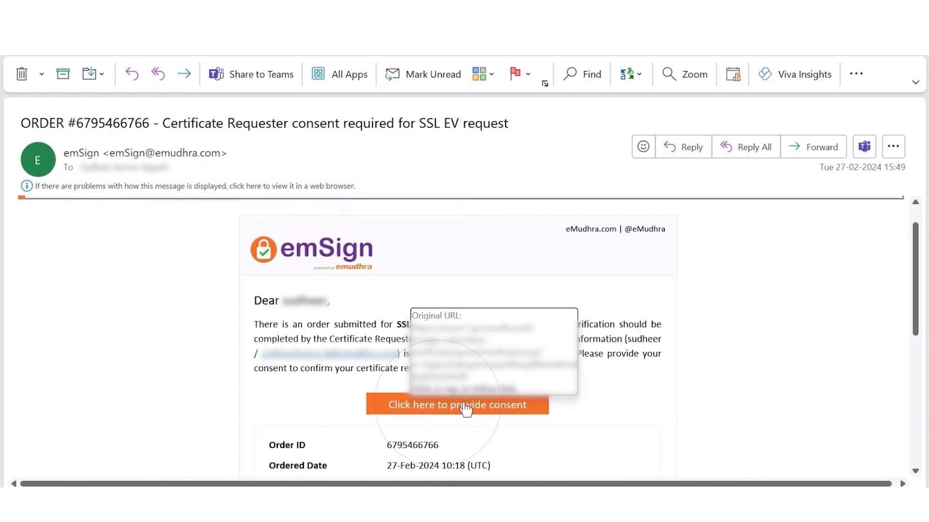
# Approve and confirm the requester consent for the SSL EV order, then expand Domain Verification
pyautogui.click(465, 406)
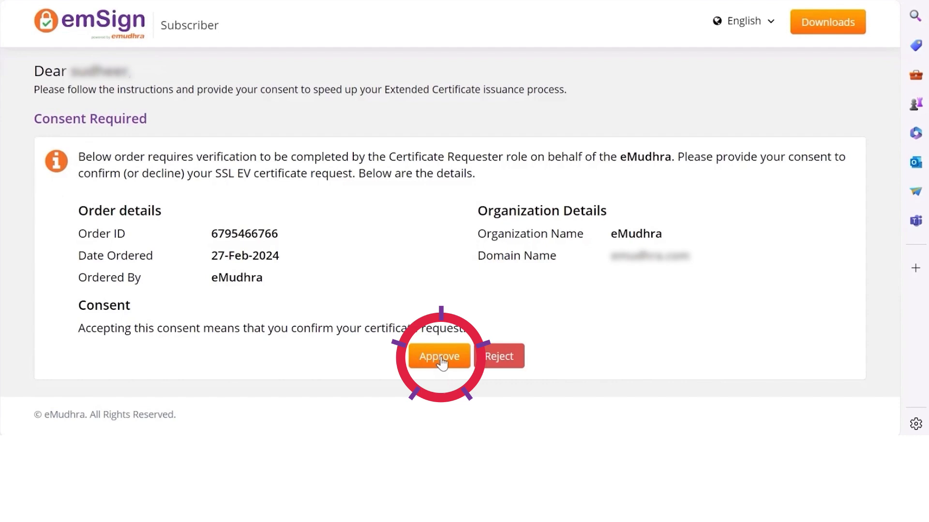
pyautogui.click(439, 356)
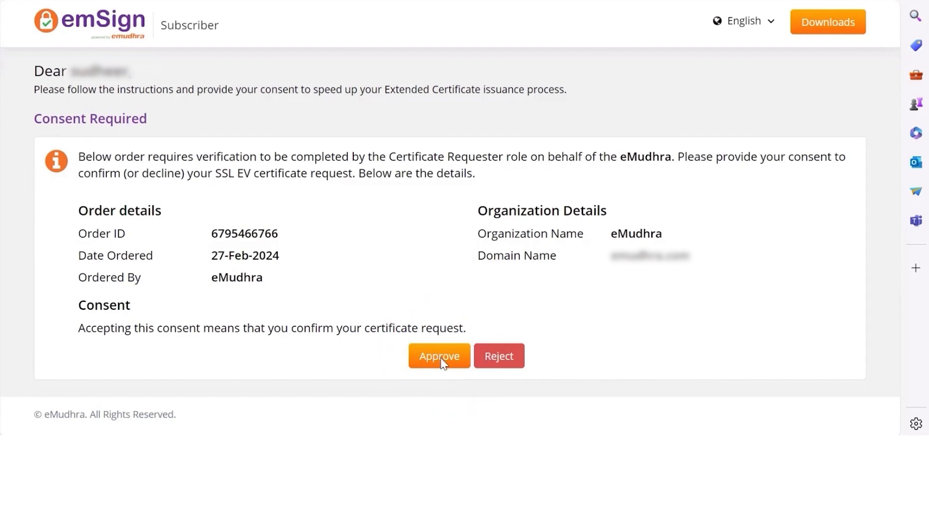
pyautogui.click(439, 356)
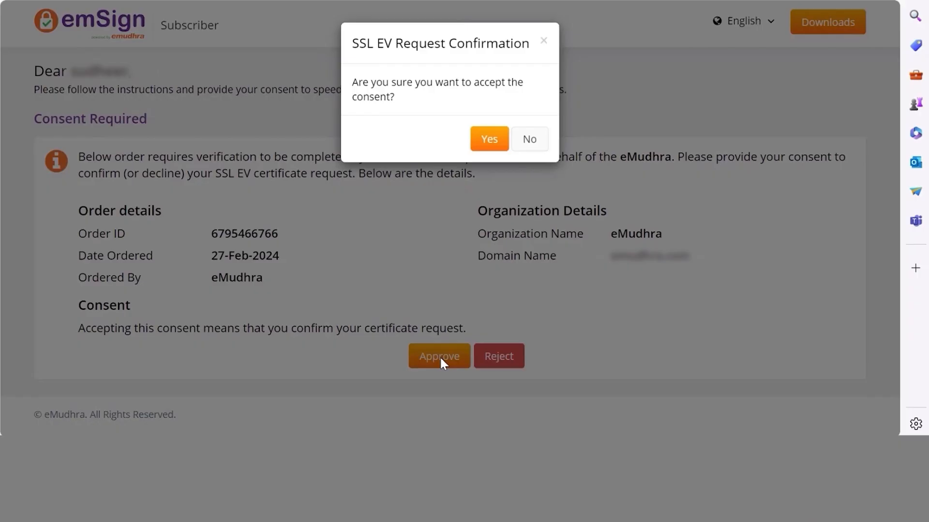
pyautogui.moveTo(431, 291)
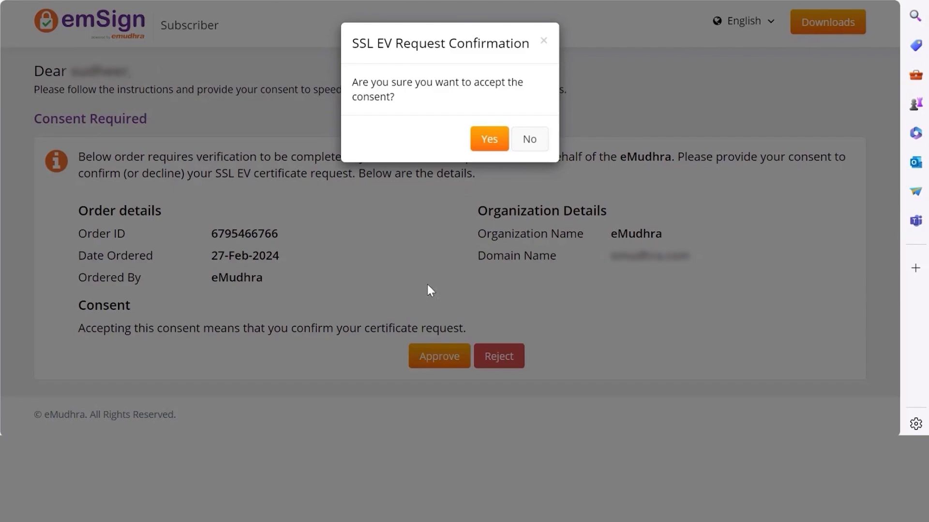
pyautogui.click(489, 138)
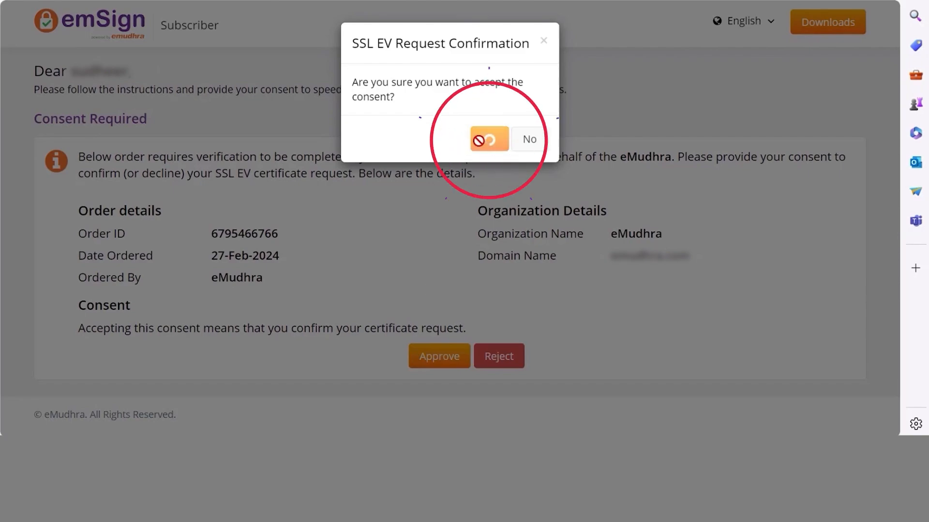
pyautogui.click(489, 139)
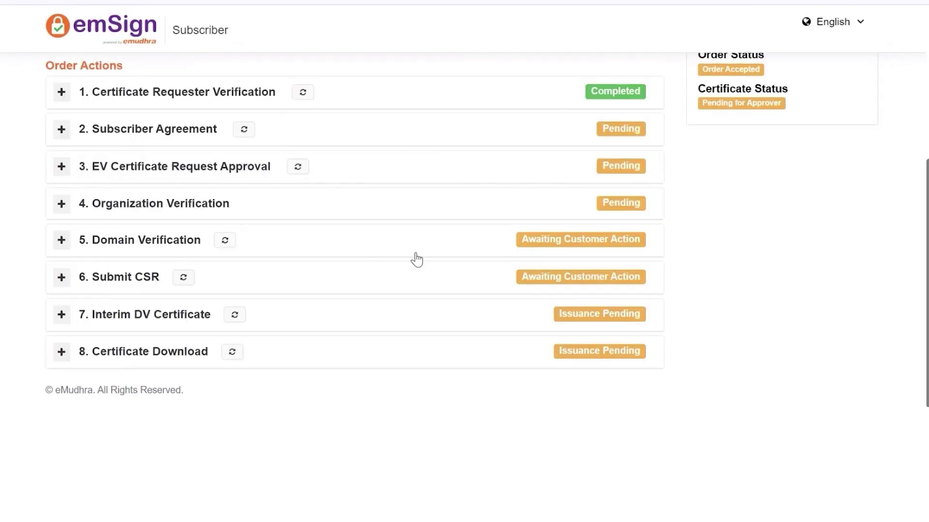
pyautogui.click(61, 240)
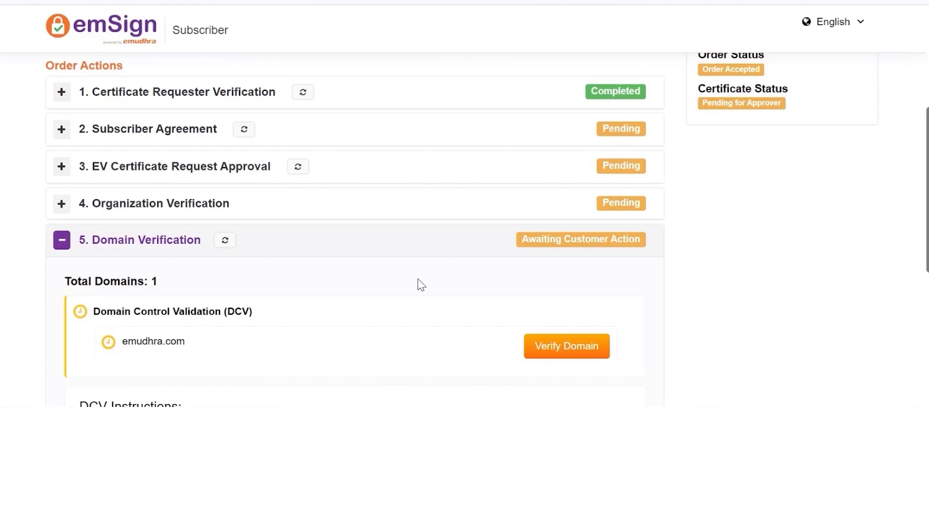
# Email an emudhra.com verification code to an authorized address using the Constructed Email method
pyautogui.click(566, 346)
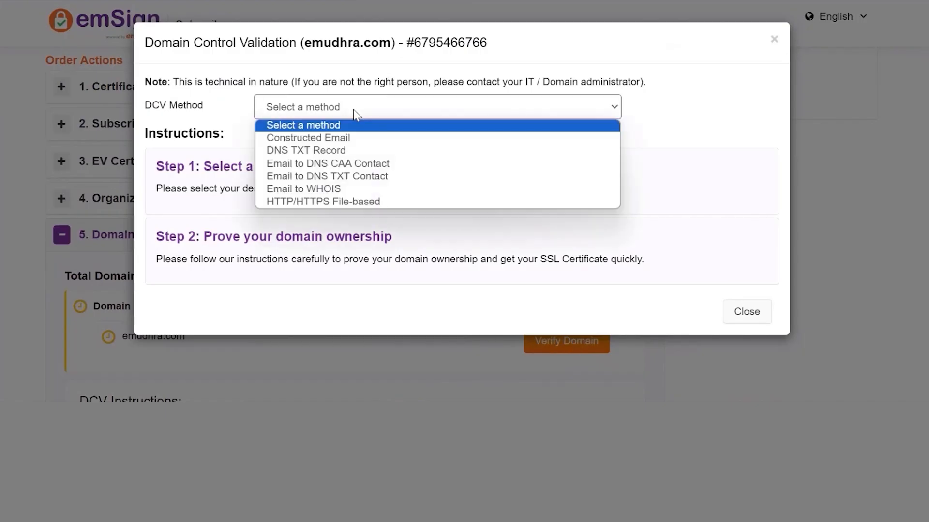
pyautogui.click(309, 138)
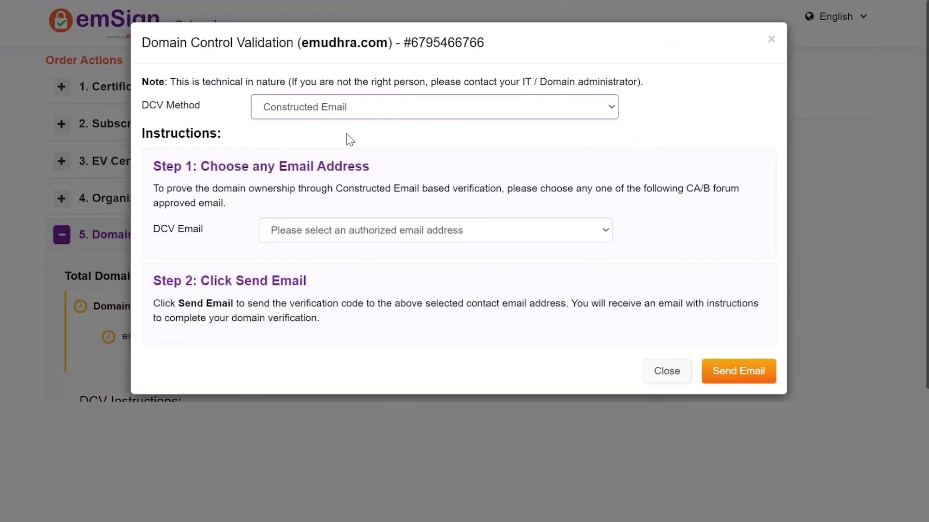
pyautogui.moveTo(372, 232)
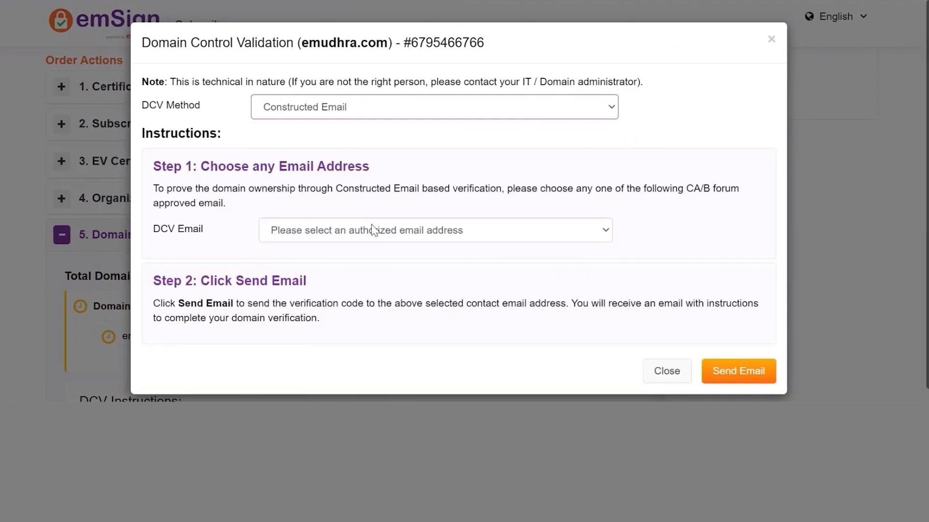
pyautogui.click(434, 230)
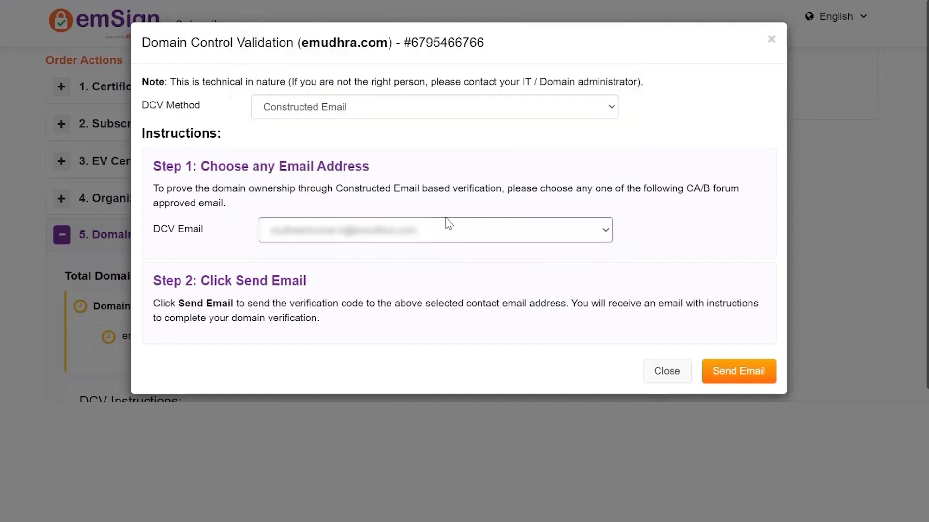
pyautogui.click(738, 371)
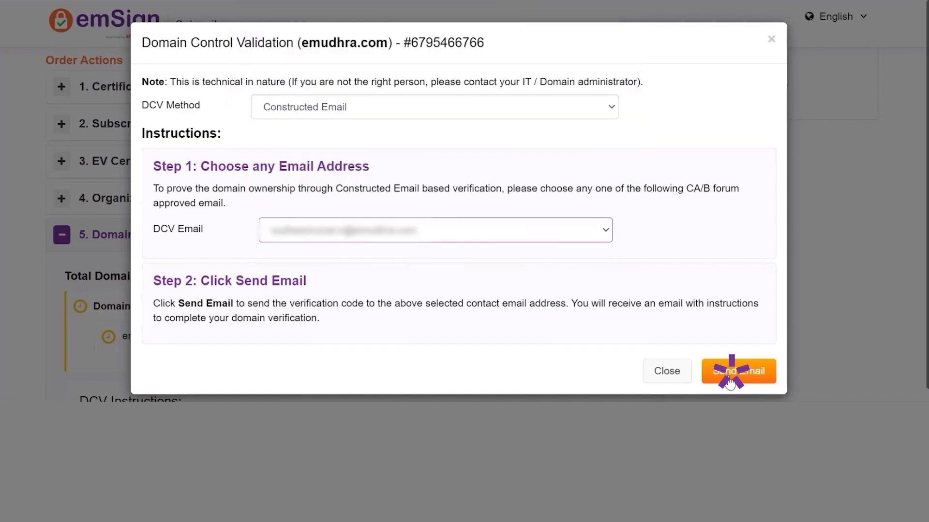
pyautogui.click(739, 370)
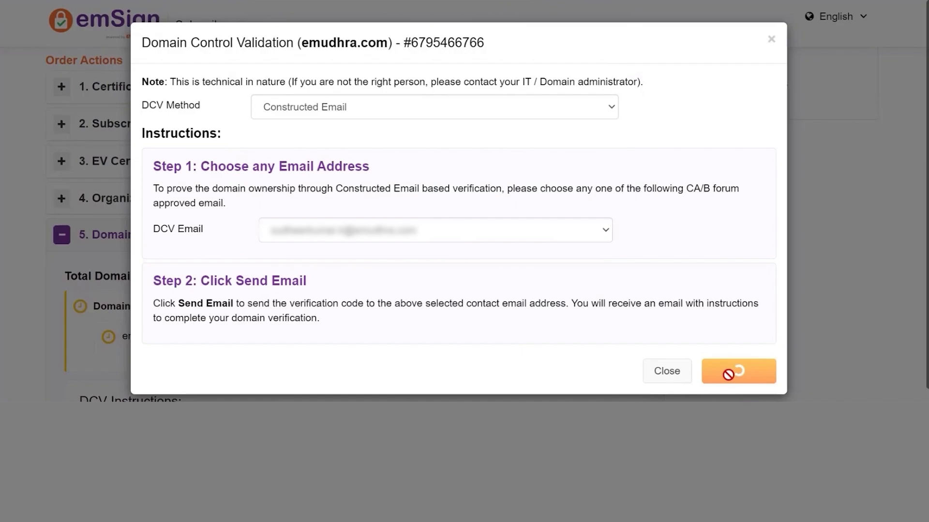
pyautogui.click(738, 371)
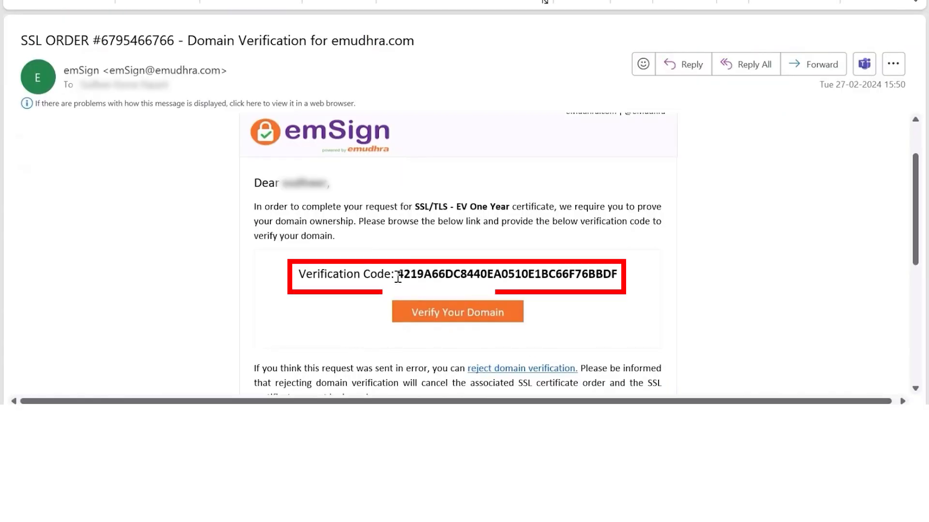
# Copy the emailed verification code and follow the Verify Your Domain link
pyautogui.moveTo(398, 274); pyautogui.dragTo(615, 274)
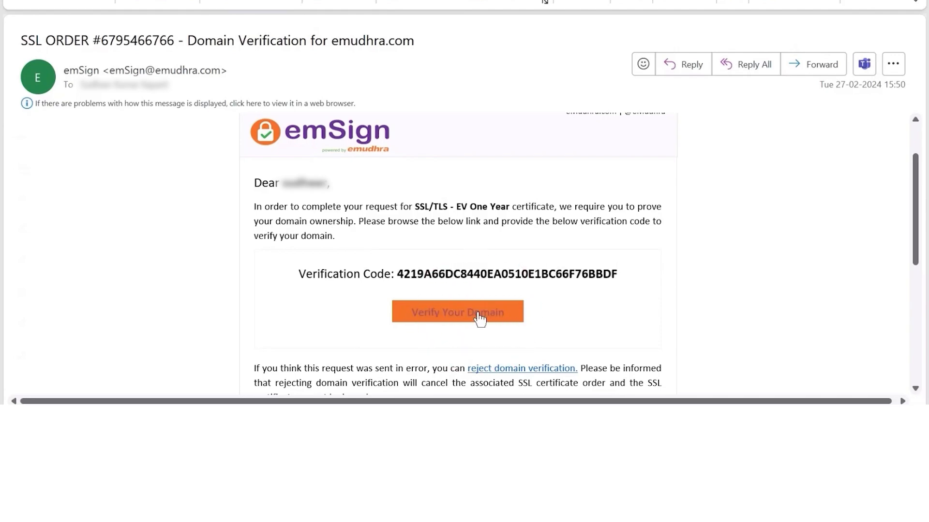
pyautogui.click(458, 312)
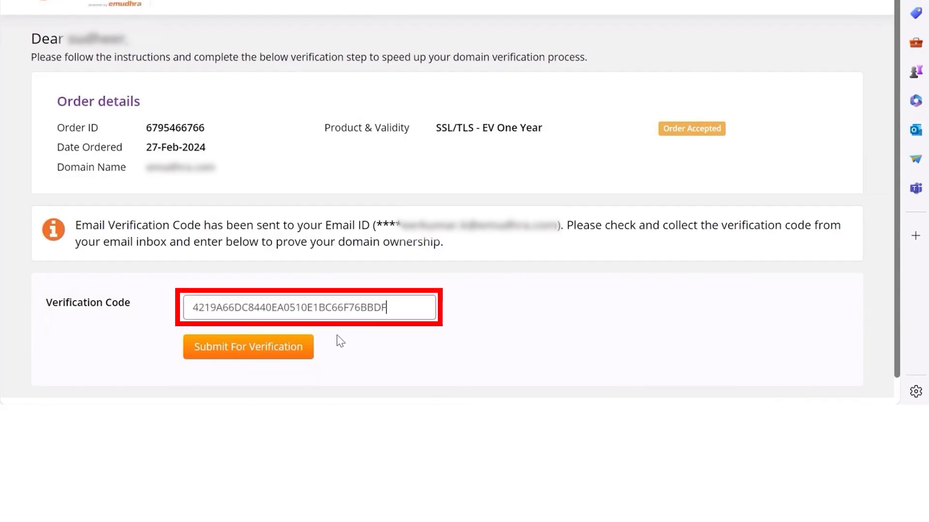
# Submit the emudhra.com verification code, then open the Add CSR page with Paste CSR selected
pyautogui.click(248, 347)
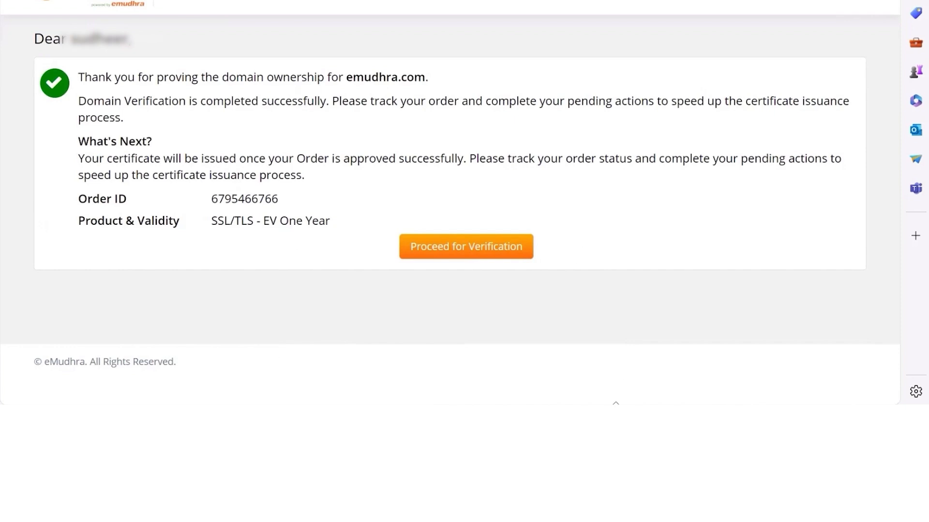
pyautogui.click(466, 247)
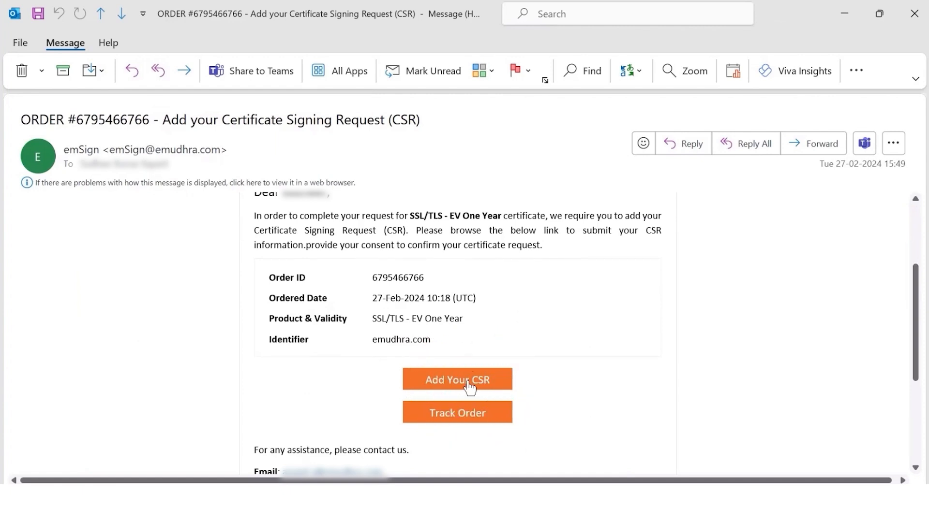
pyautogui.click(466, 393)
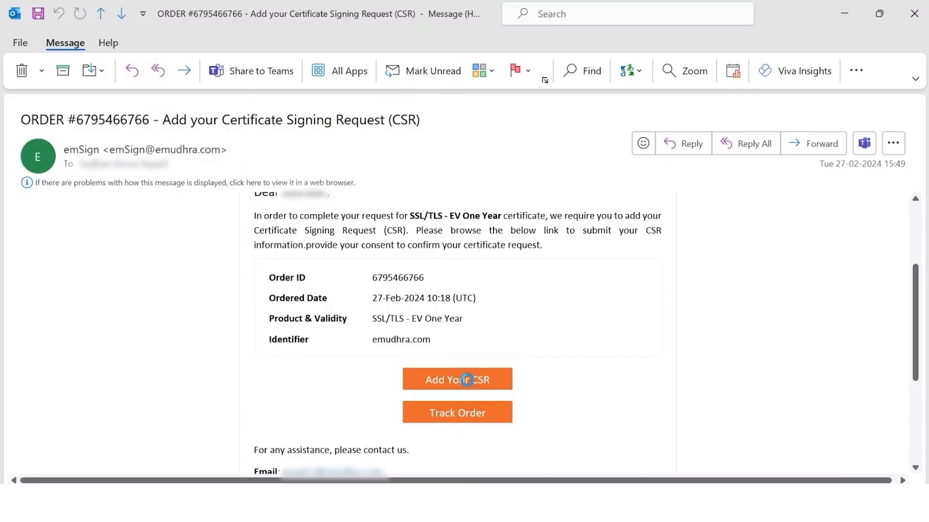
pyautogui.click(457, 379)
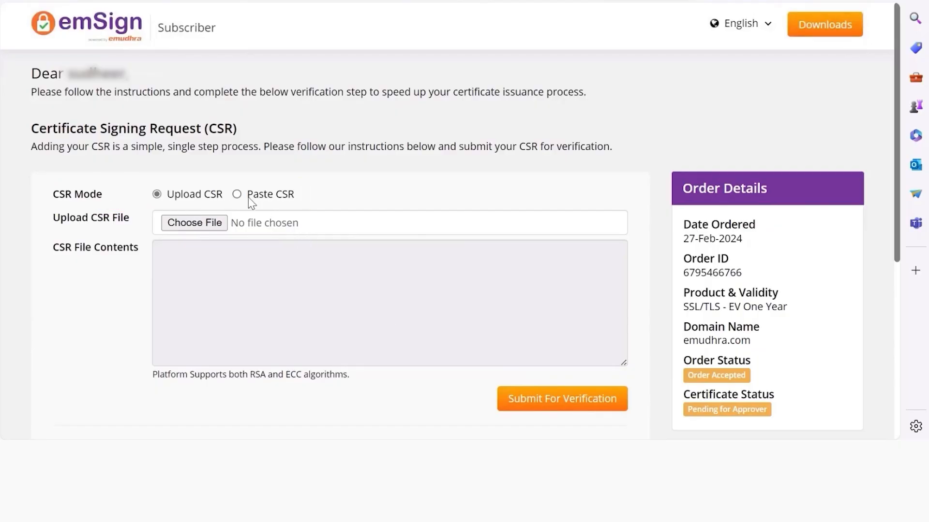
pyautogui.click(236, 194)
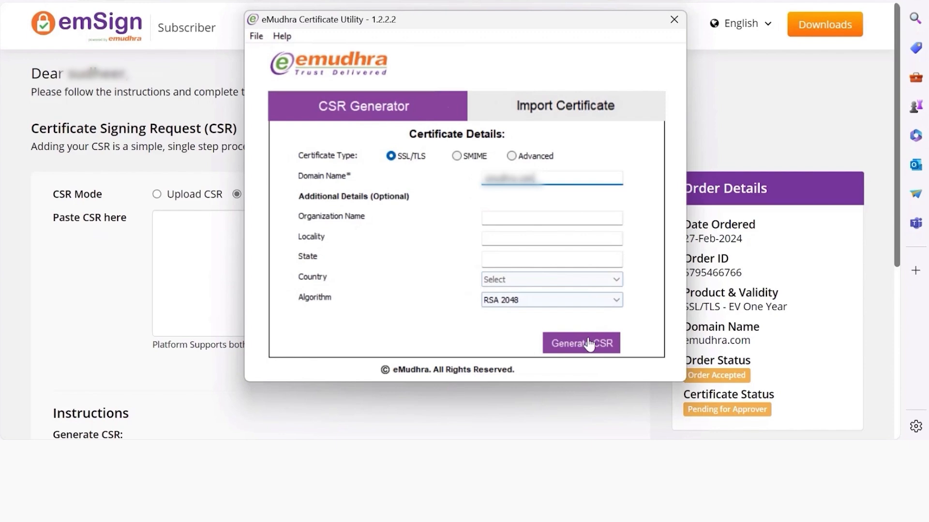
# Generate the SSL/TLS CSR in eMudhra Certificate Utility and close the utility
pyautogui.click(581, 343)
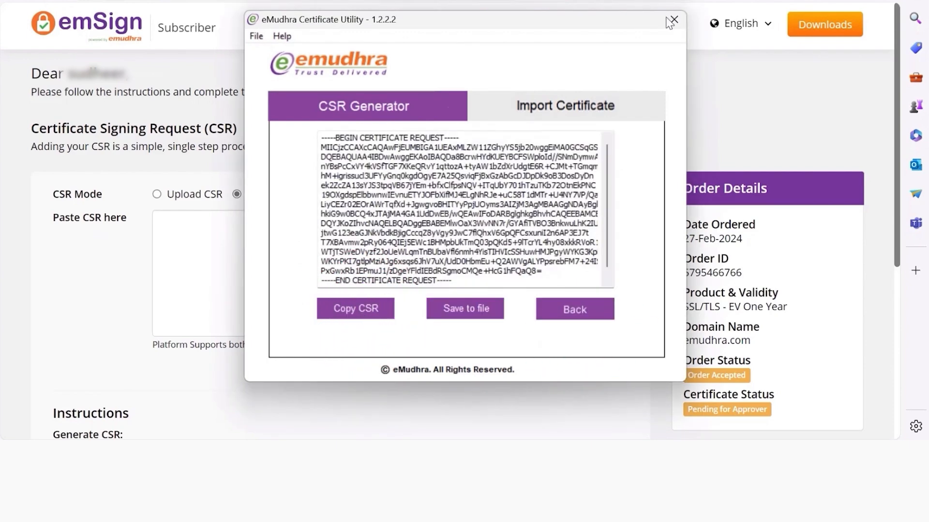
pyautogui.click(672, 20)
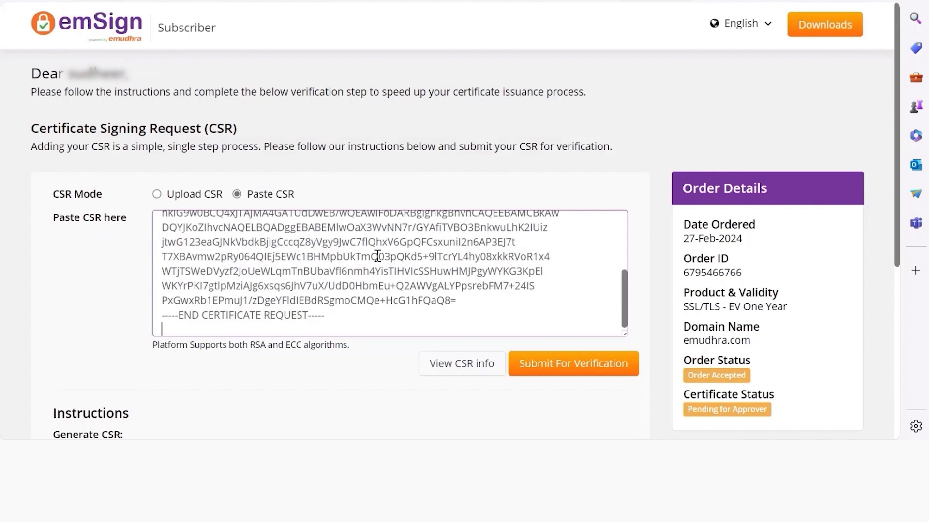
pyautogui.moveTo(546, 372)
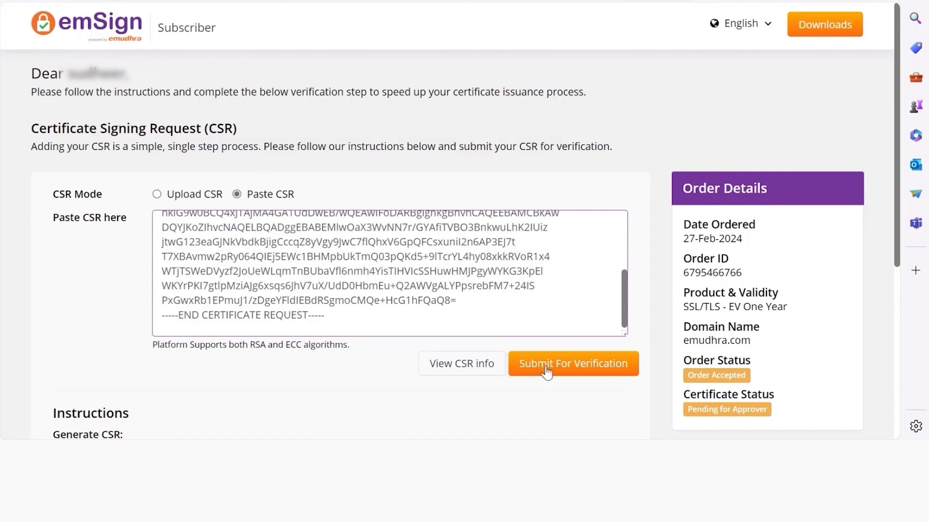
# Submit the pasted CSR for verification, acknowledge success, and refresh until Submit CSR shows Completed
pyautogui.click(573, 363)
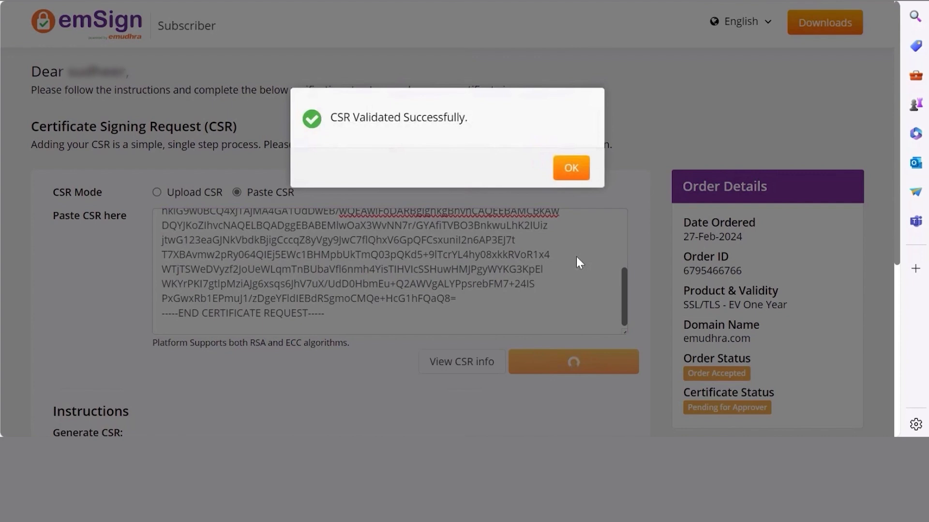
pyautogui.click(570, 168)
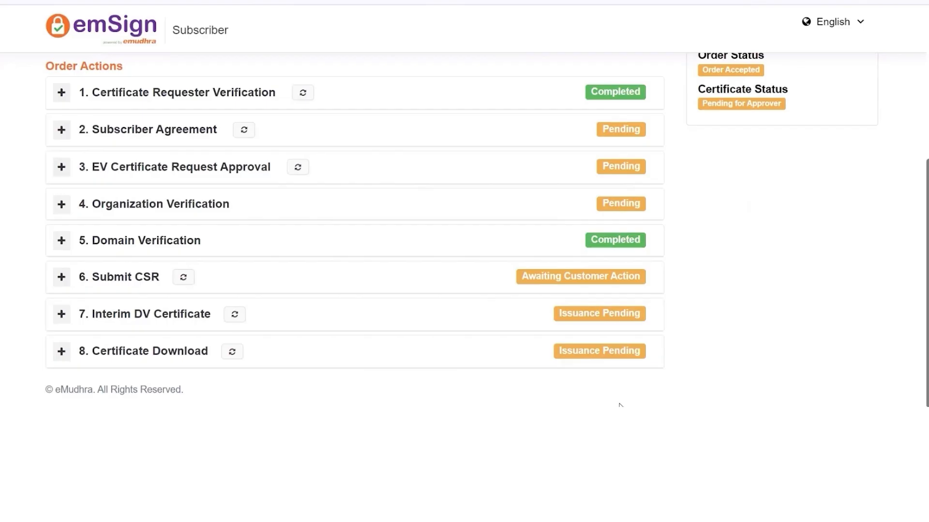
pyautogui.click(184, 276)
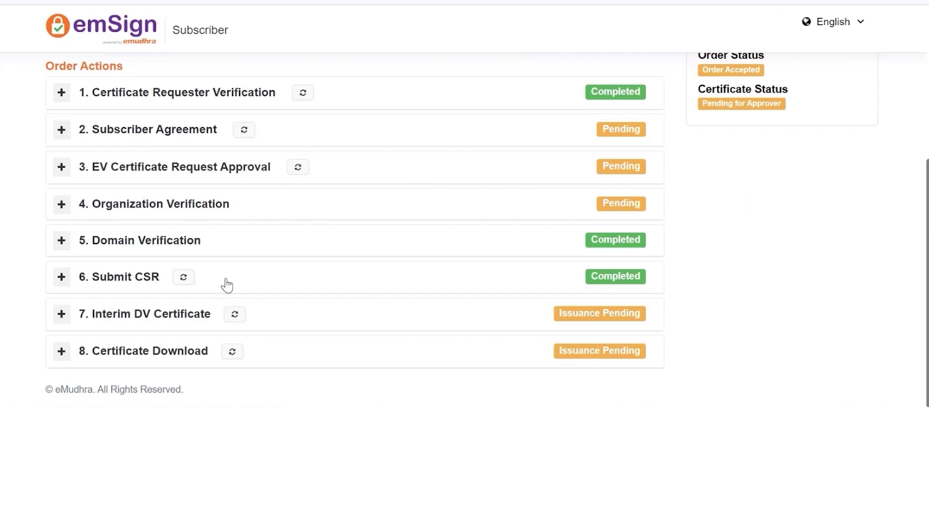